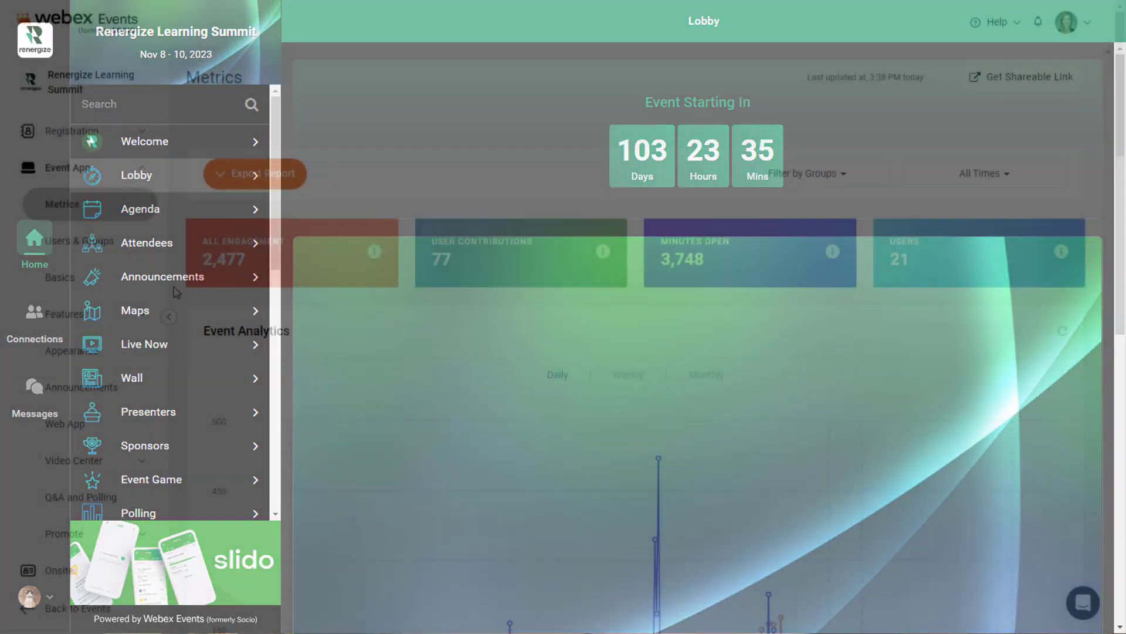
Show the Event App Metrics page for the Renergize Learning Summit
{"action": "left_click", "coordinate": [169, 316]}
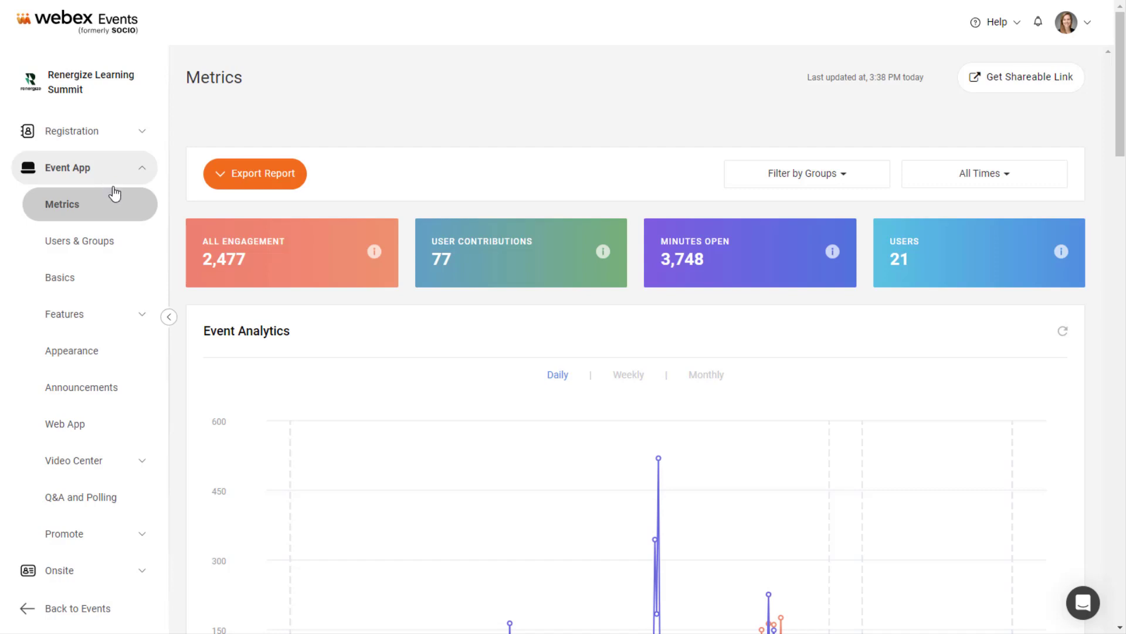
Open the Event App Features page and browse the Add Features catalogue, then close it
{"action": "left_click", "coordinate": [64, 314]}
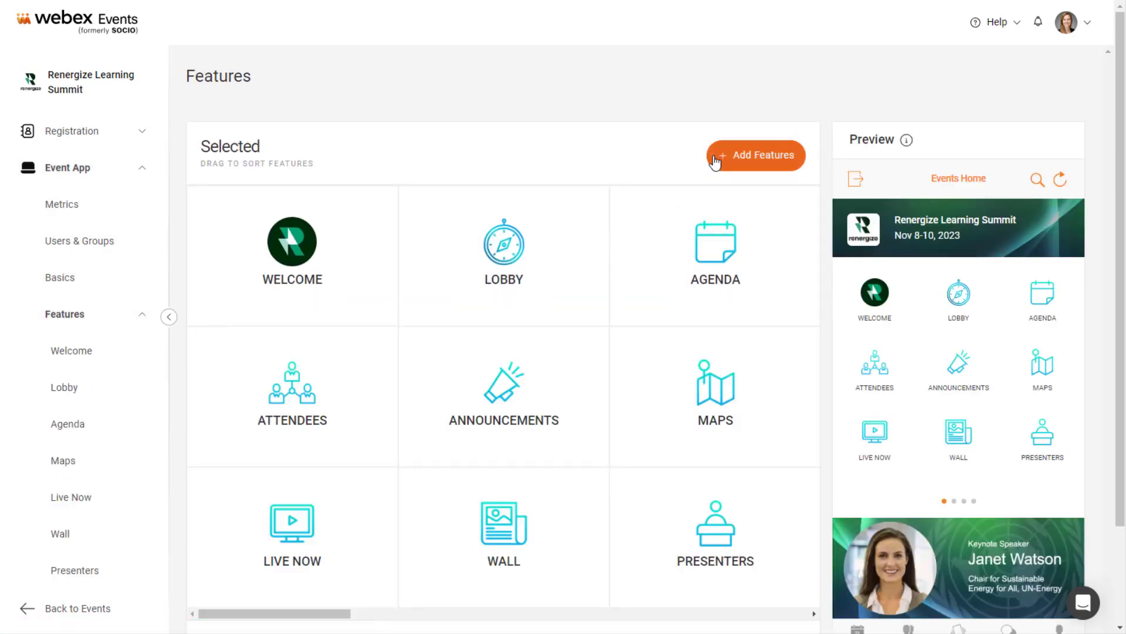
{"action": "left_click", "coordinate": [756, 155]}
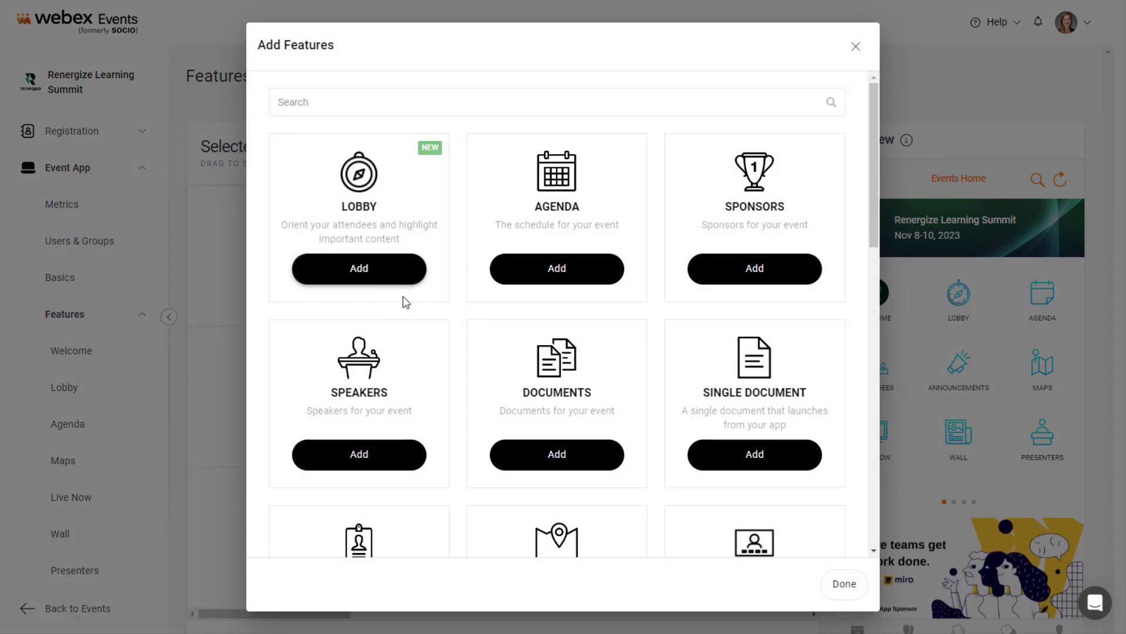
{"action": "left_click", "coordinate": [855, 45]}
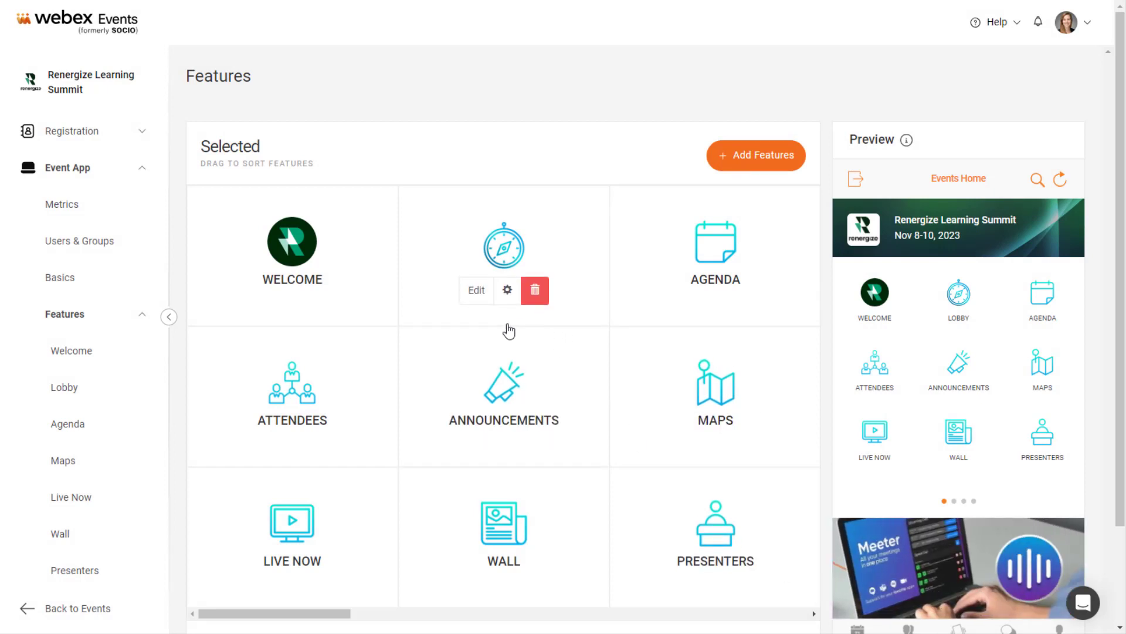
Edit the Lobby feature and toggle Event Countdown off and back on
{"action": "left_click", "coordinate": [63, 387]}
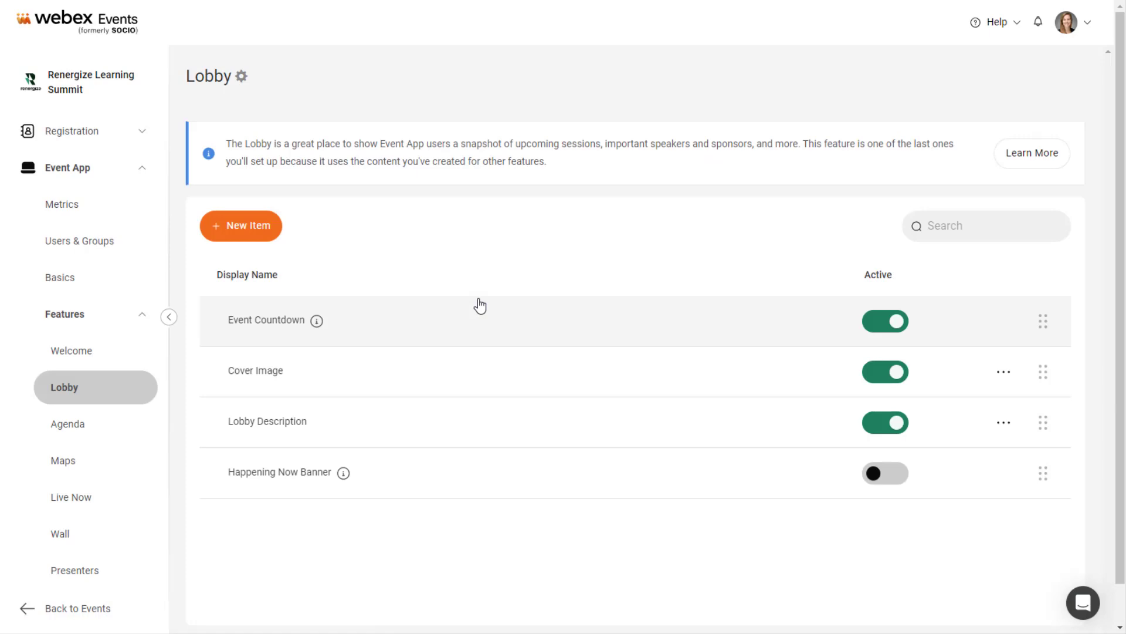
{"action": "mouse_move", "coordinate": [474, 378]}
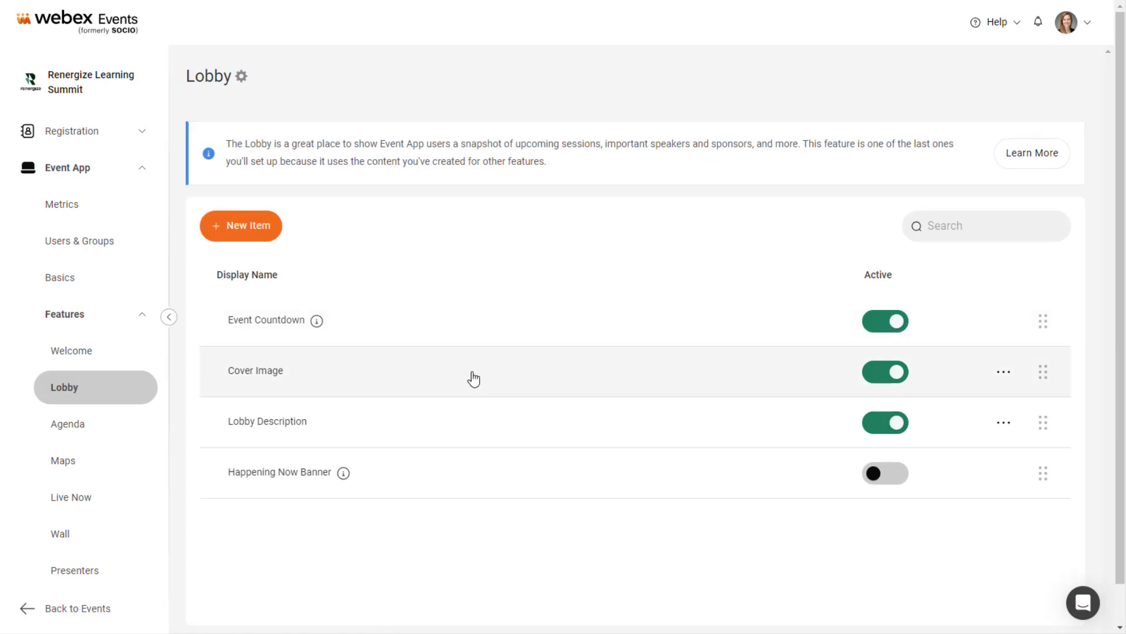
{"action": "mouse_move", "coordinate": [473, 487]}
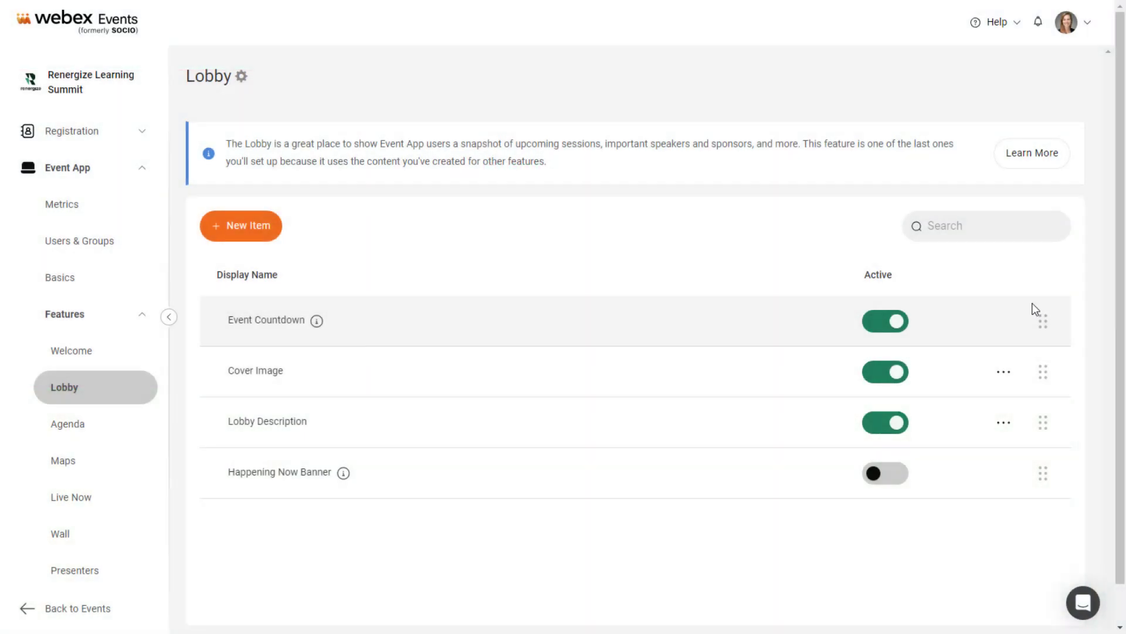
{"action": "left_click", "coordinate": [885, 320]}
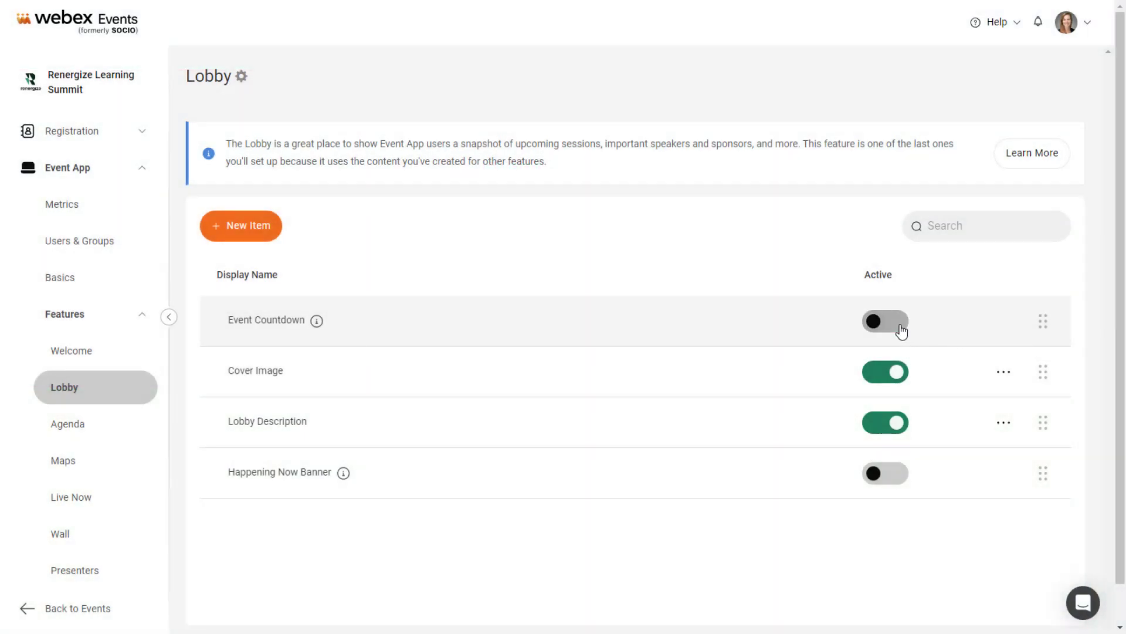
{"action": "left_click", "coordinate": [885, 321]}
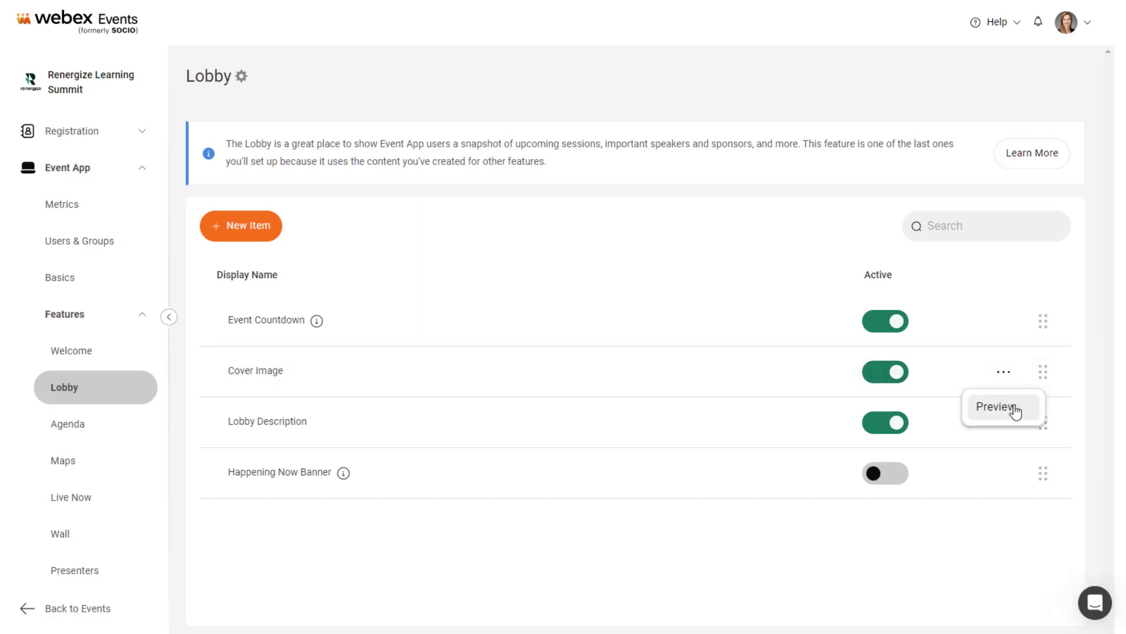
{"action": "left_click", "coordinate": [996, 406]}
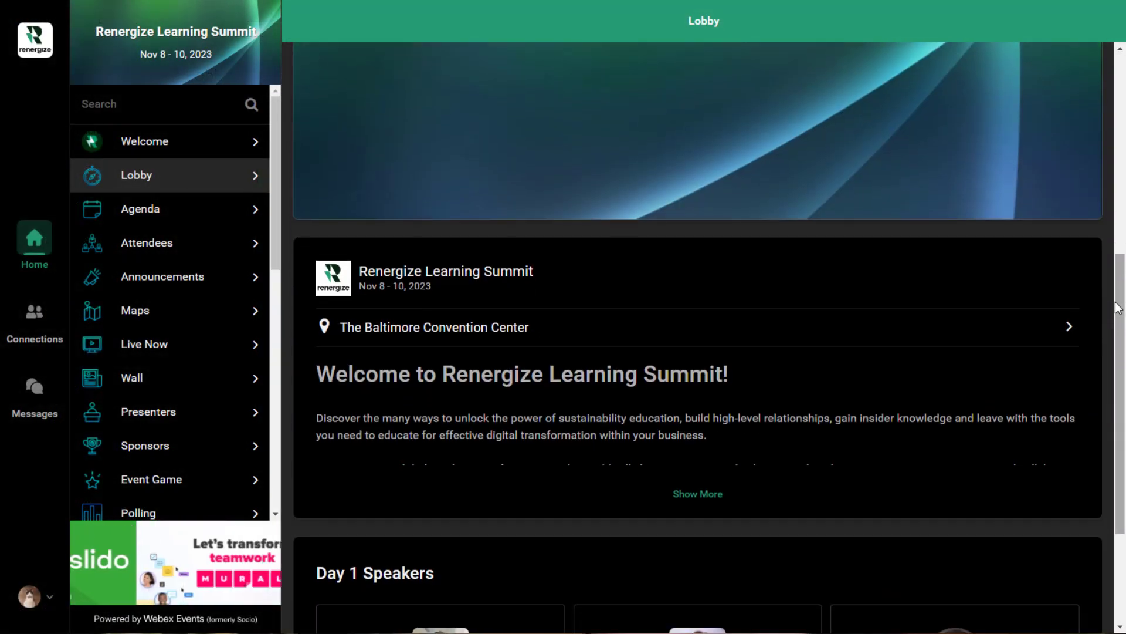
{"action": "scroll", "scroll_direction": "down", "scroll_amount": 3}
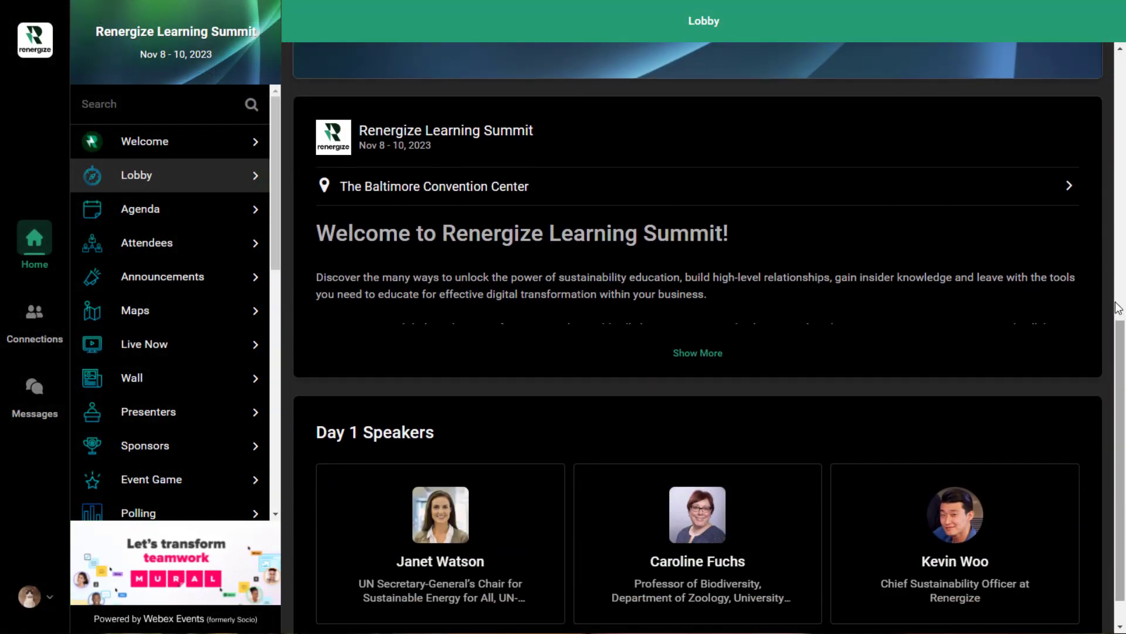
{"action": "left_click", "coordinate": [697, 352]}
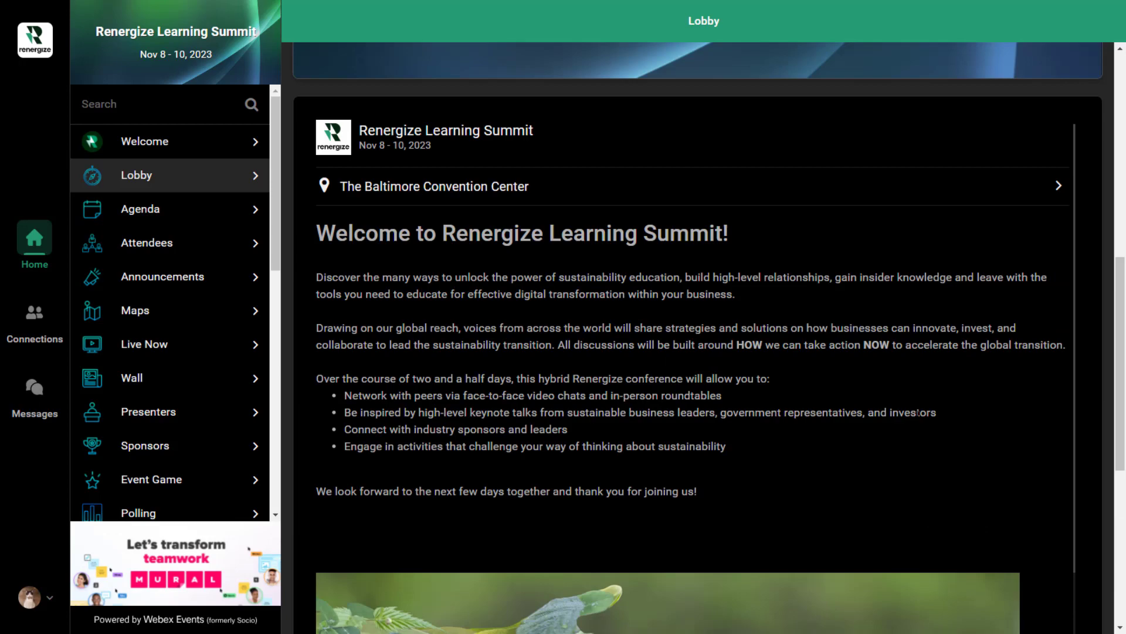
{"action": "scroll", "scroll_direction": "down", "scroll_amount": 3}
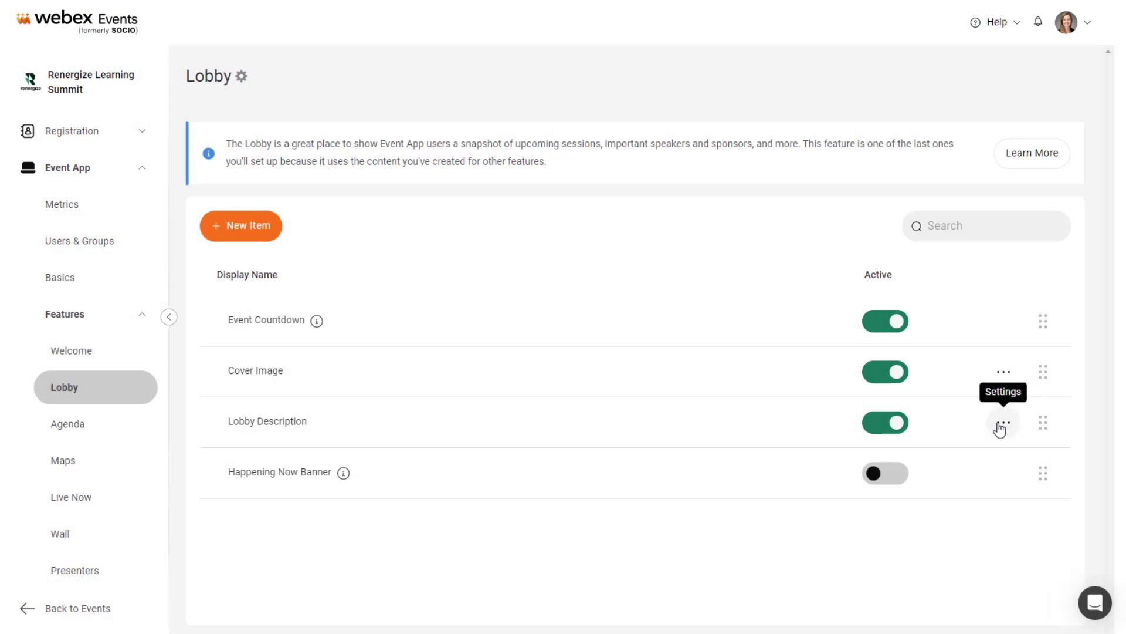
{"action": "left_click", "coordinate": [1003, 423]}
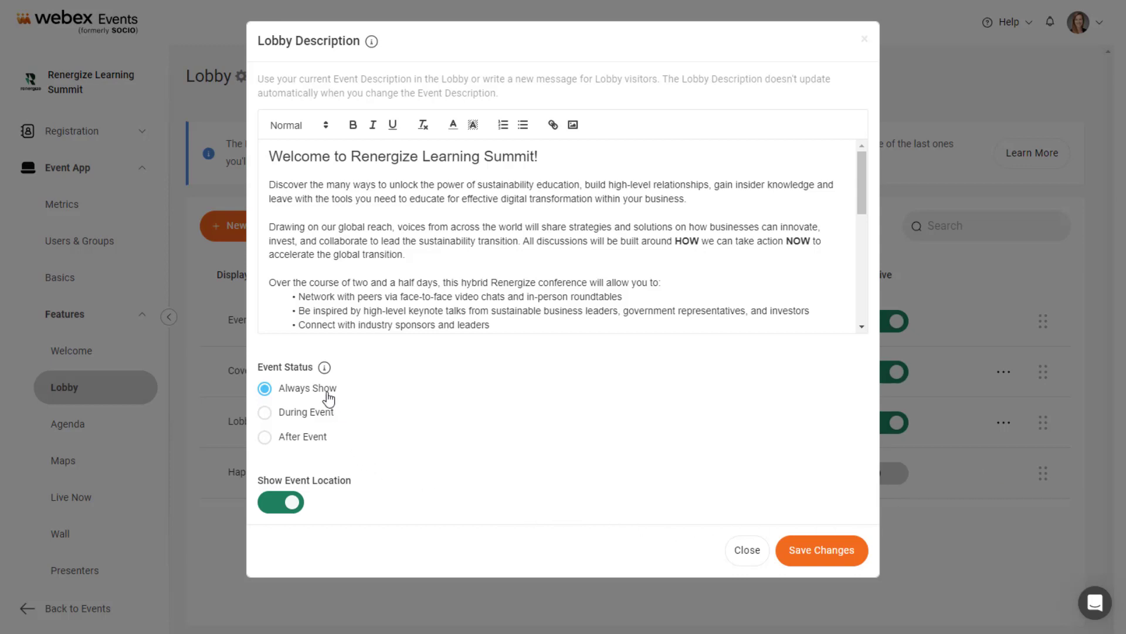
{"action": "left_click", "coordinate": [264, 411]}
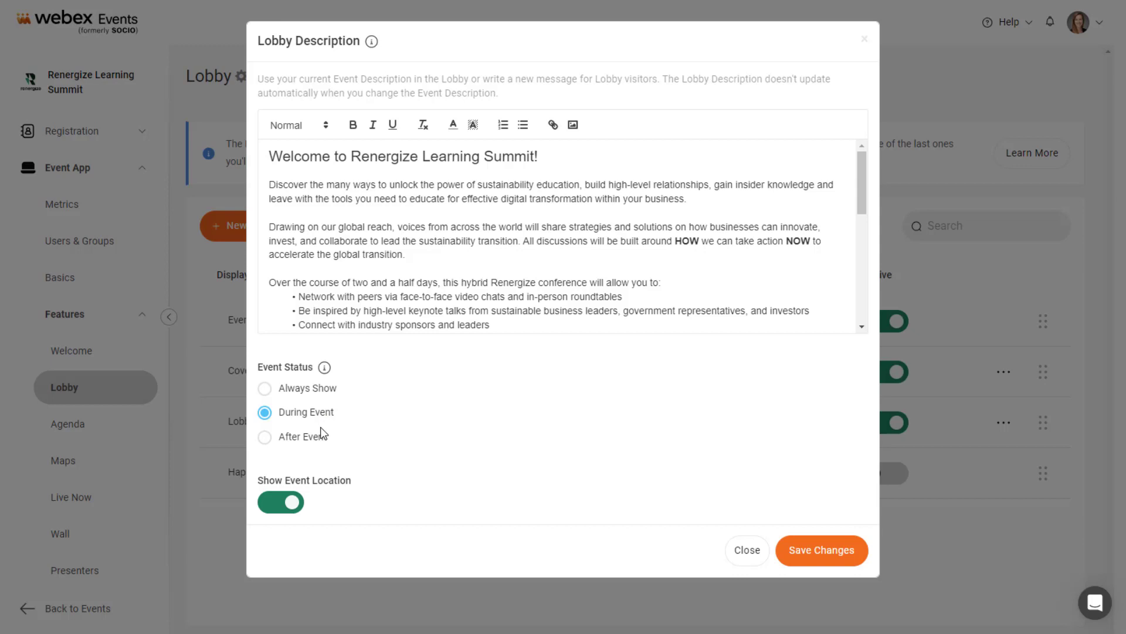
{"action": "left_click", "coordinate": [265, 436]}
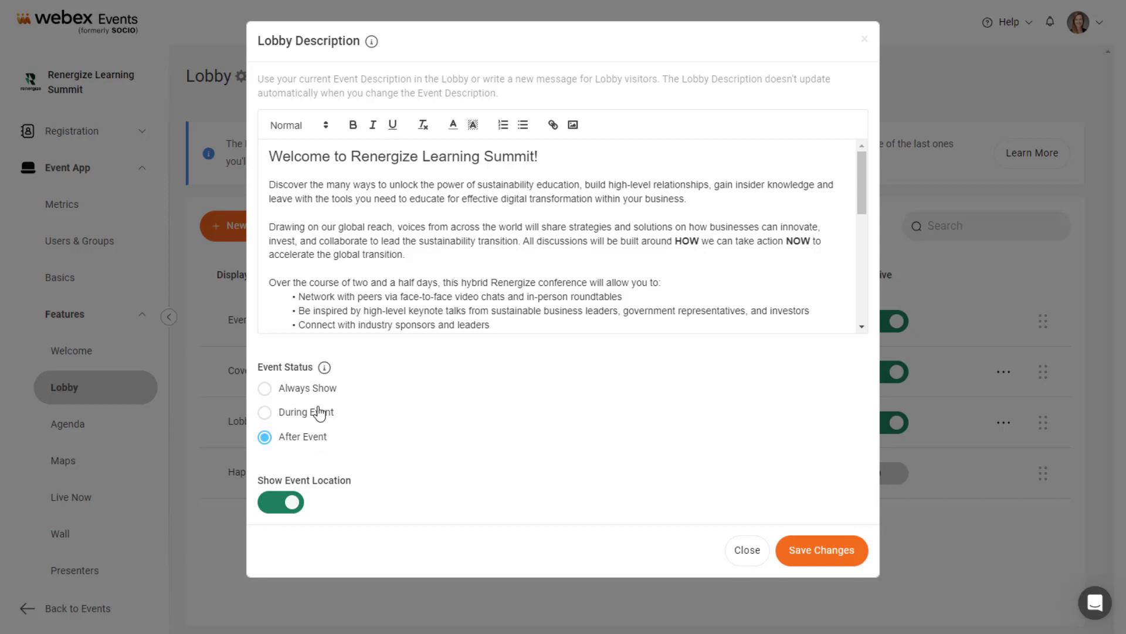
{"action": "left_click", "coordinate": [264, 388]}
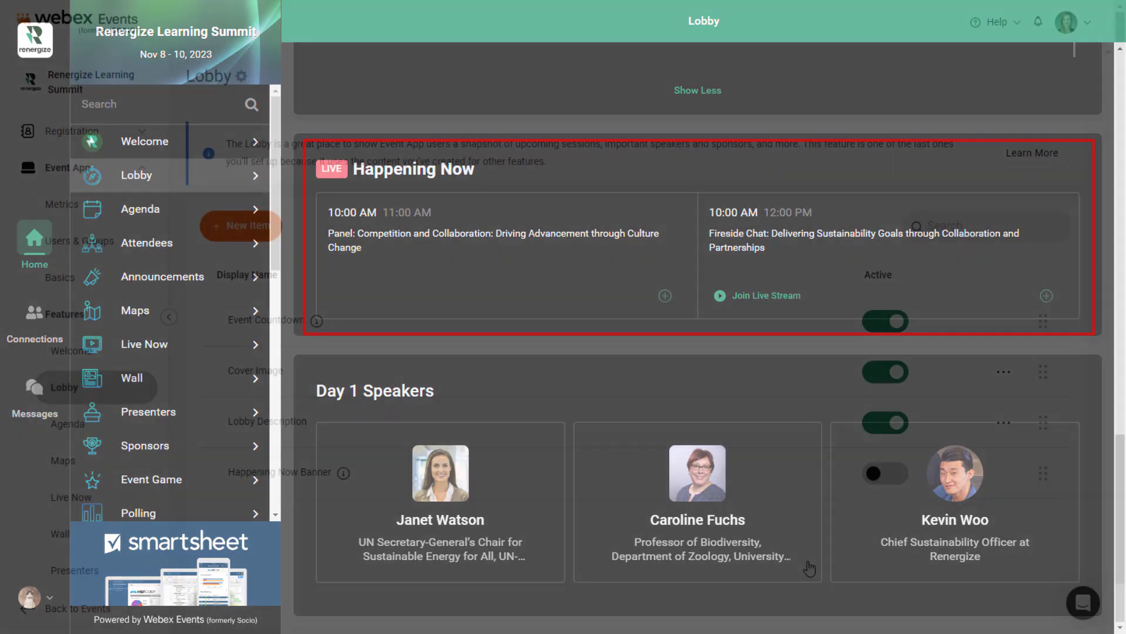
Start a new Lobby module with + New Item
{"action": "left_click", "coordinate": [886, 472]}
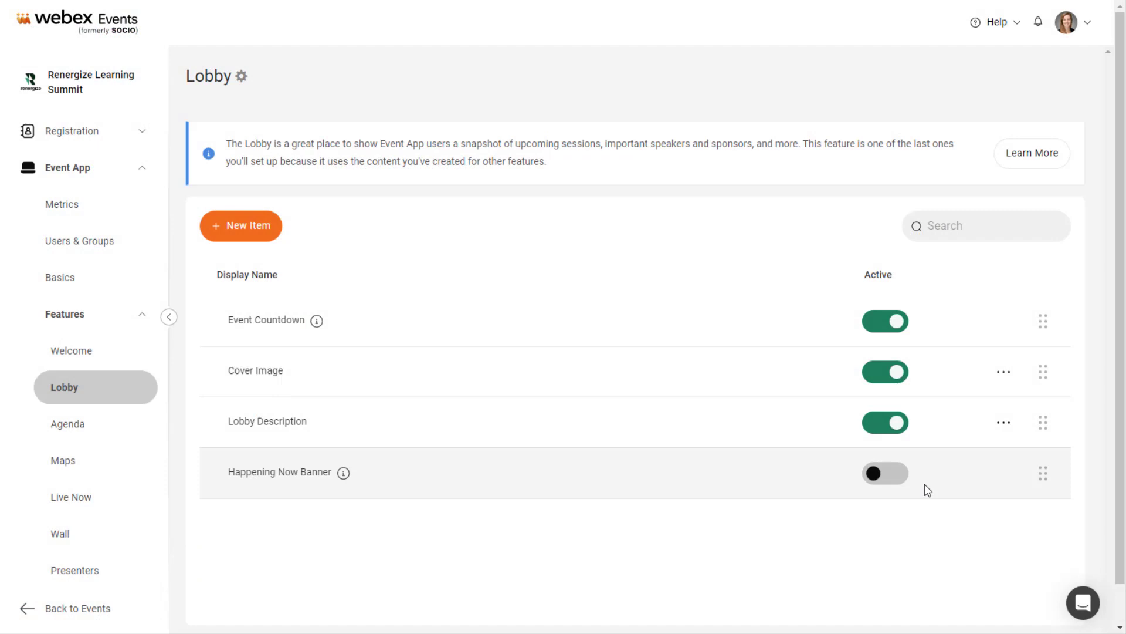
{"action": "mouse_move", "coordinate": [726, 532]}
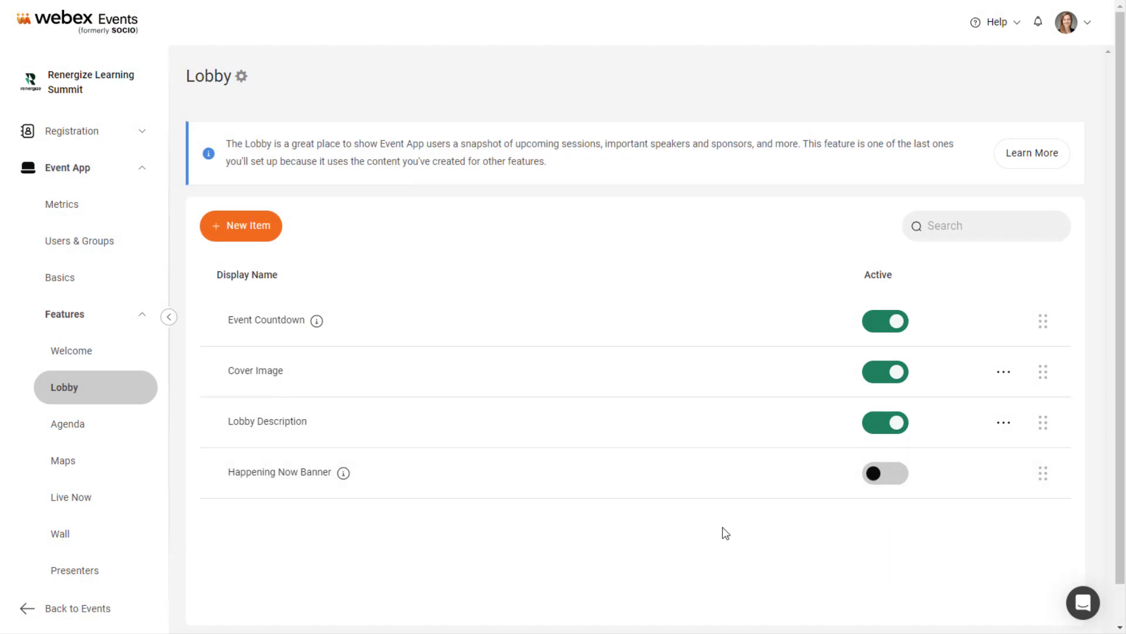
{"action": "left_click", "coordinate": [240, 224]}
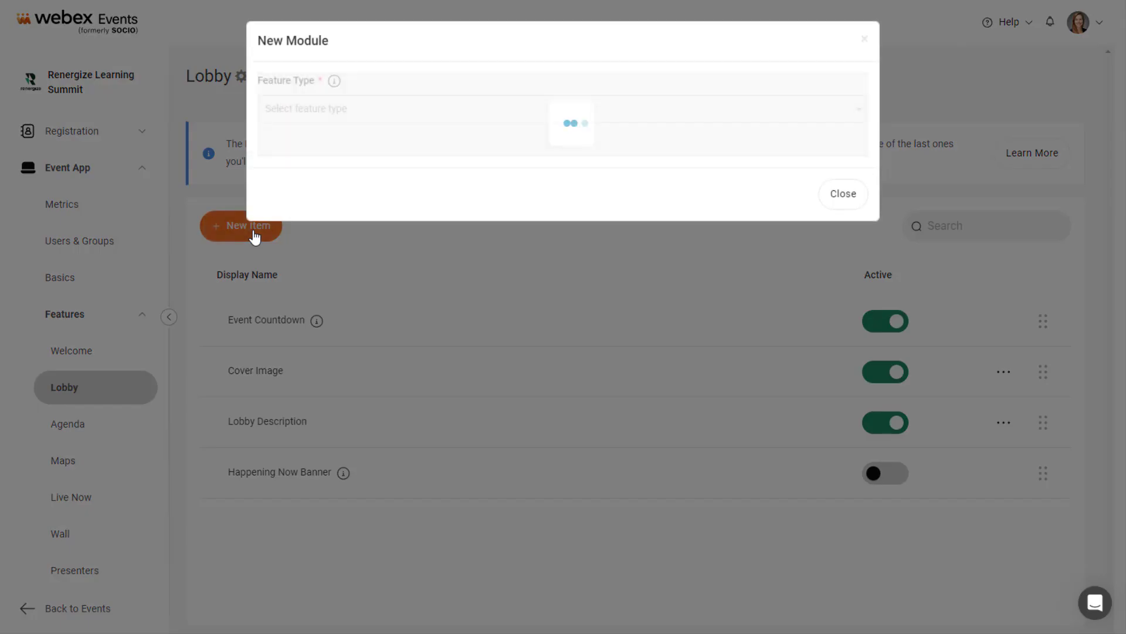
Set the new module's Feature Type to Speakers
{"action": "left_click", "coordinate": [561, 109]}
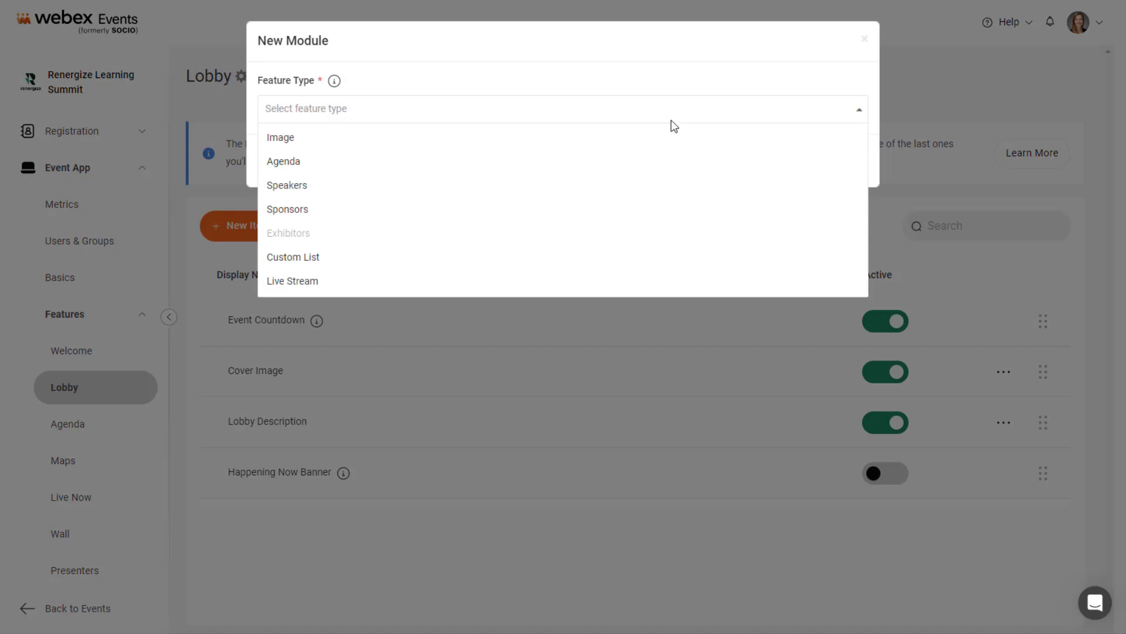
{"action": "mouse_move", "coordinate": [647, 161]}
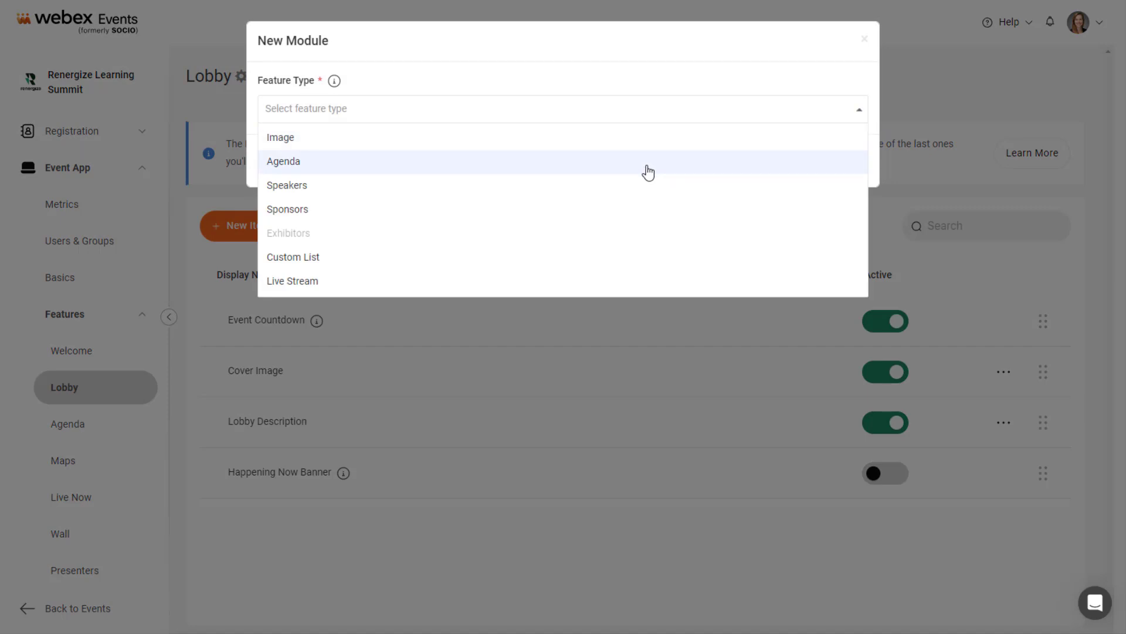
{"action": "mouse_move", "coordinate": [645, 180]}
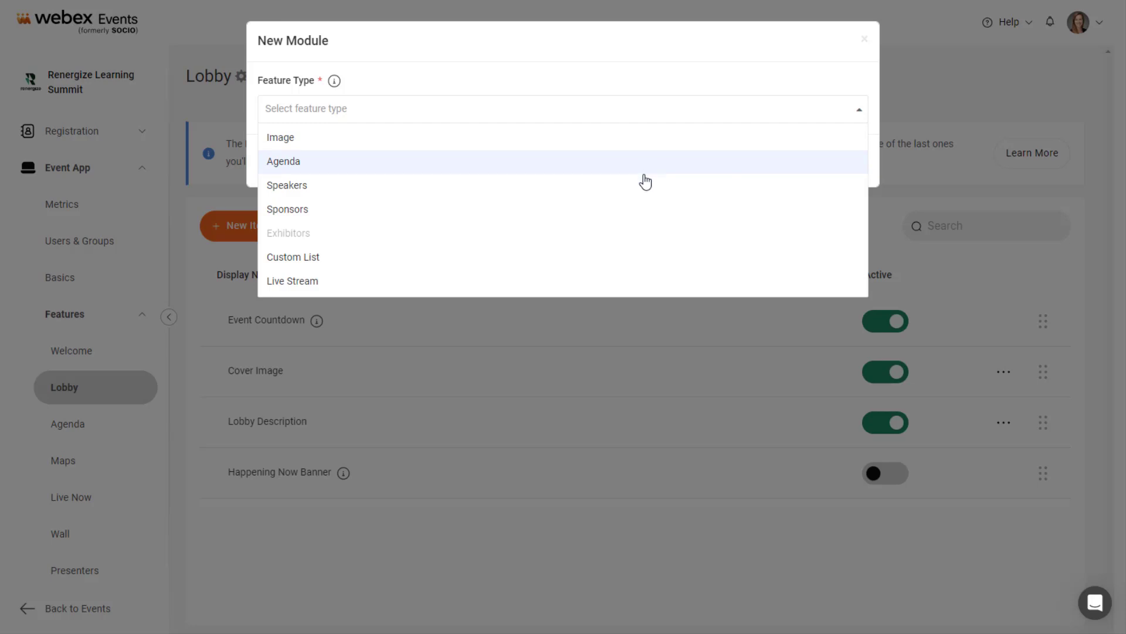
{"action": "mouse_move", "coordinate": [643, 209]}
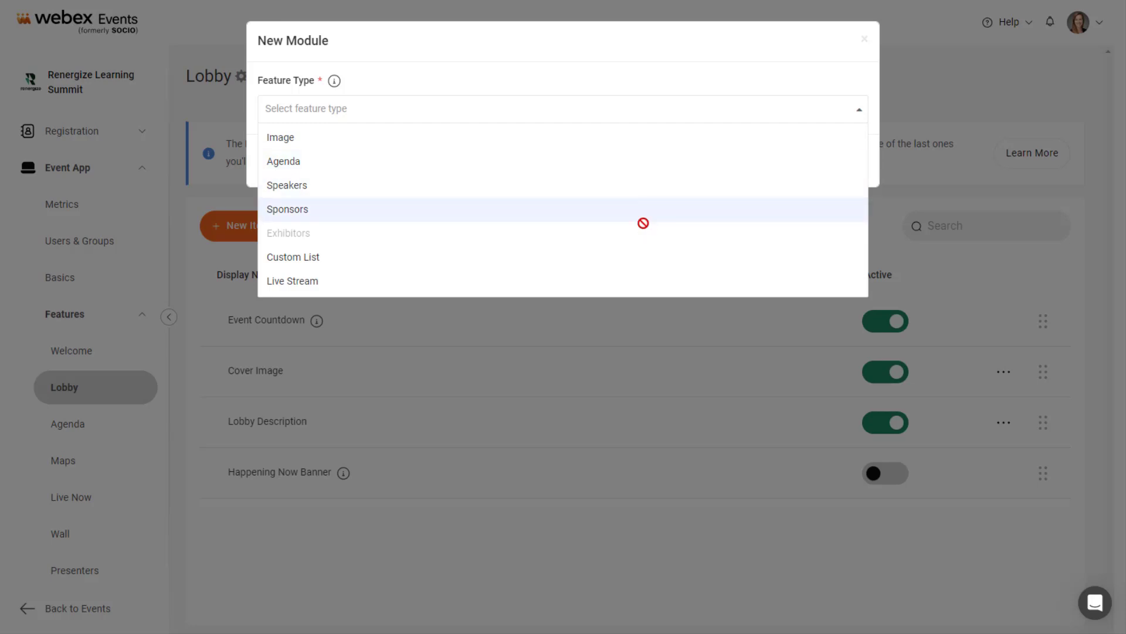
{"action": "mouse_move", "coordinate": [647, 266]}
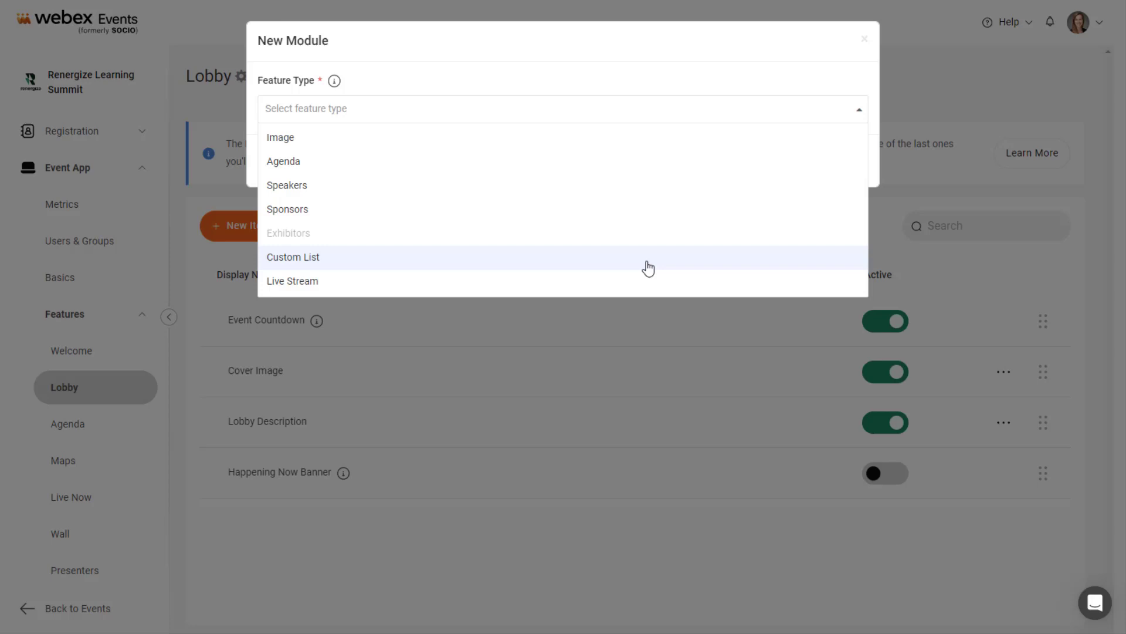
{"action": "mouse_move", "coordinate": [648, 280]}
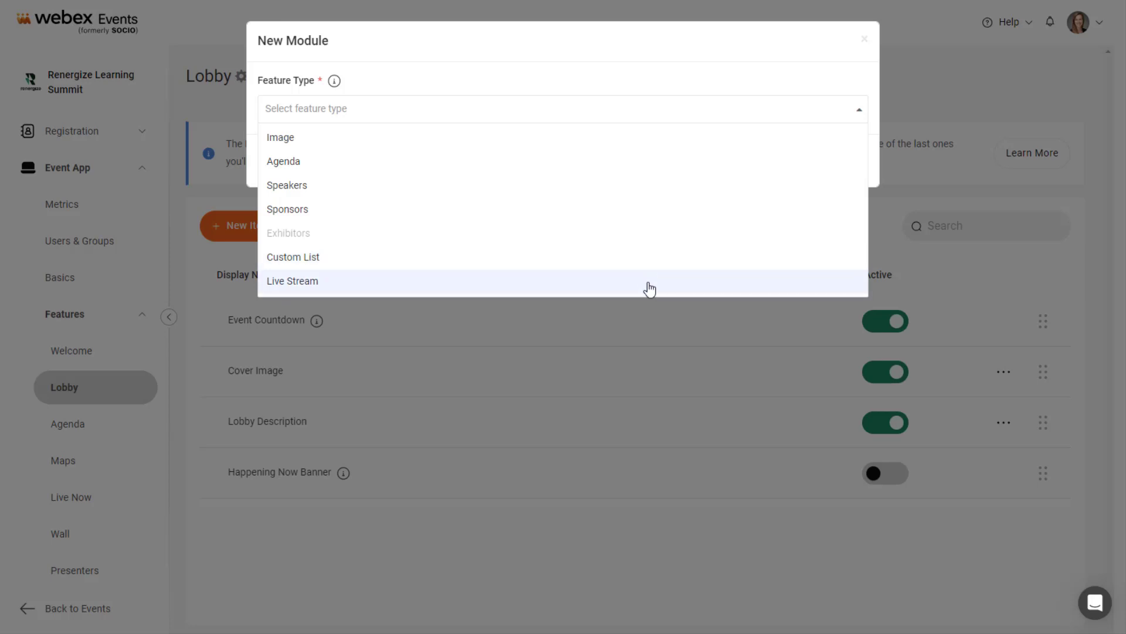
{"action": "left_click", "coordinate": [287, 185]}
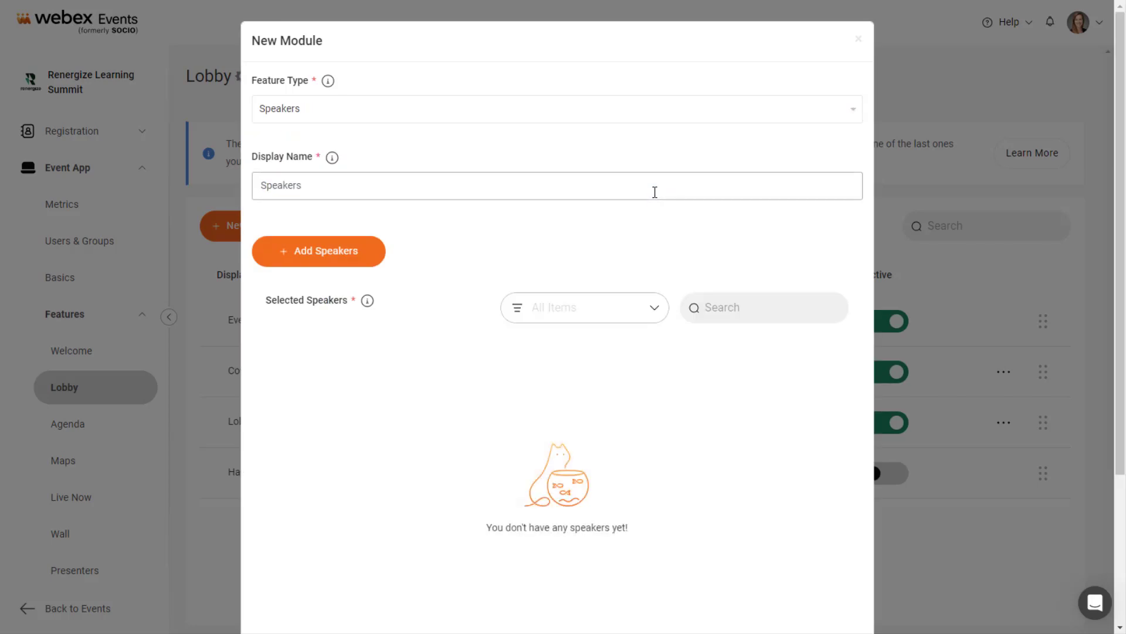
{"action": "type", "text": "Day 1 Speakers"}
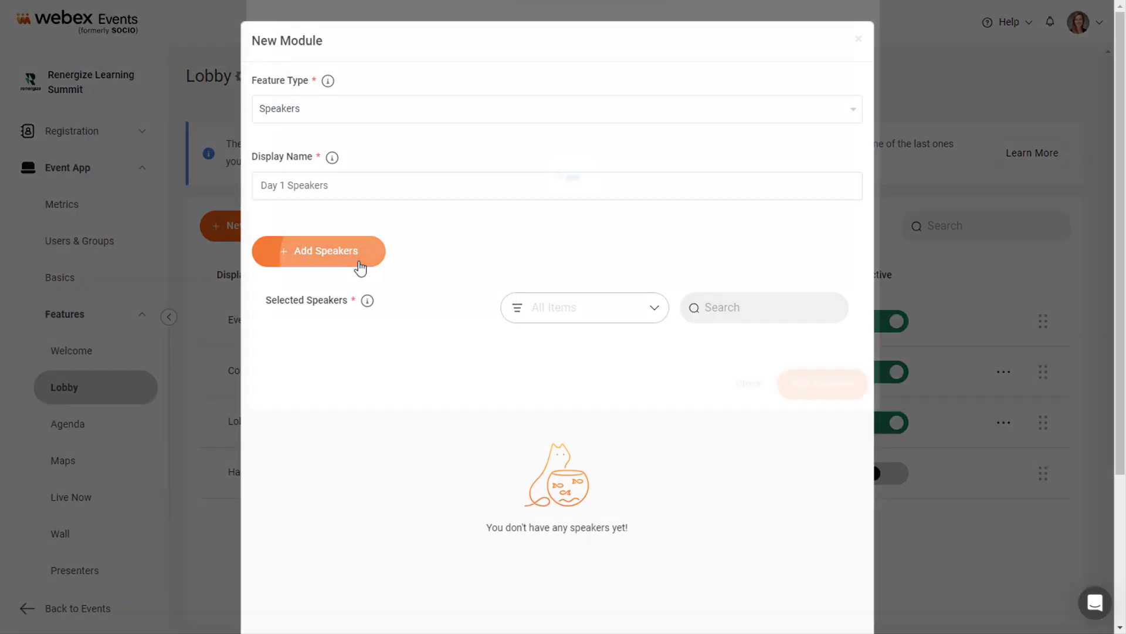
{"action": "left_click", "coordinate": [320, 251]}
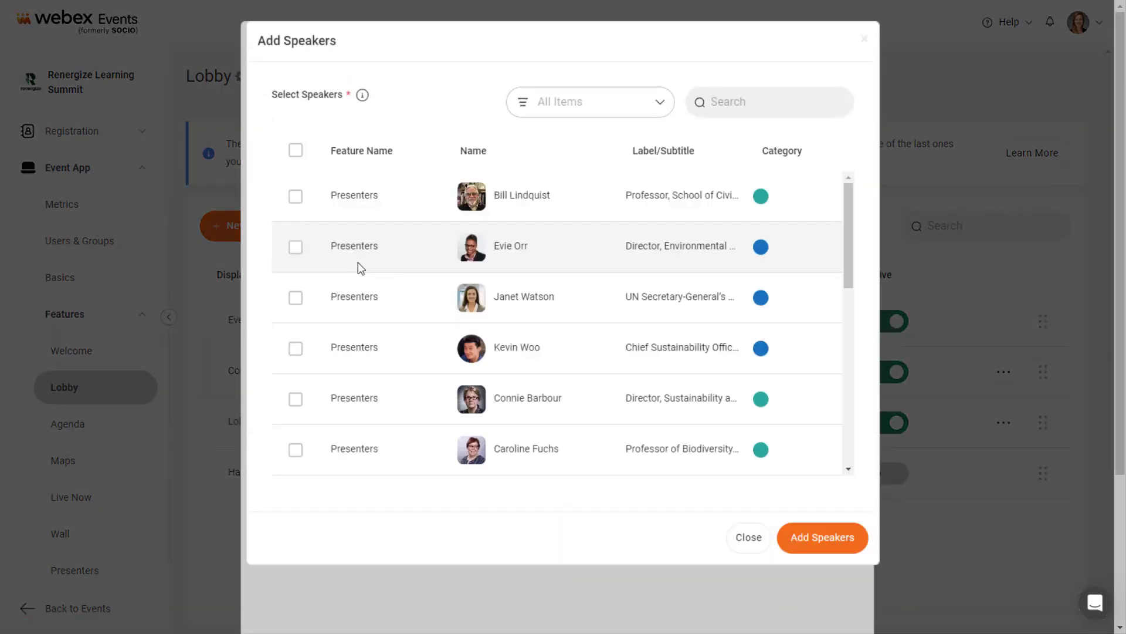
{"action": "left_click", "coordinate": [295, 297]}
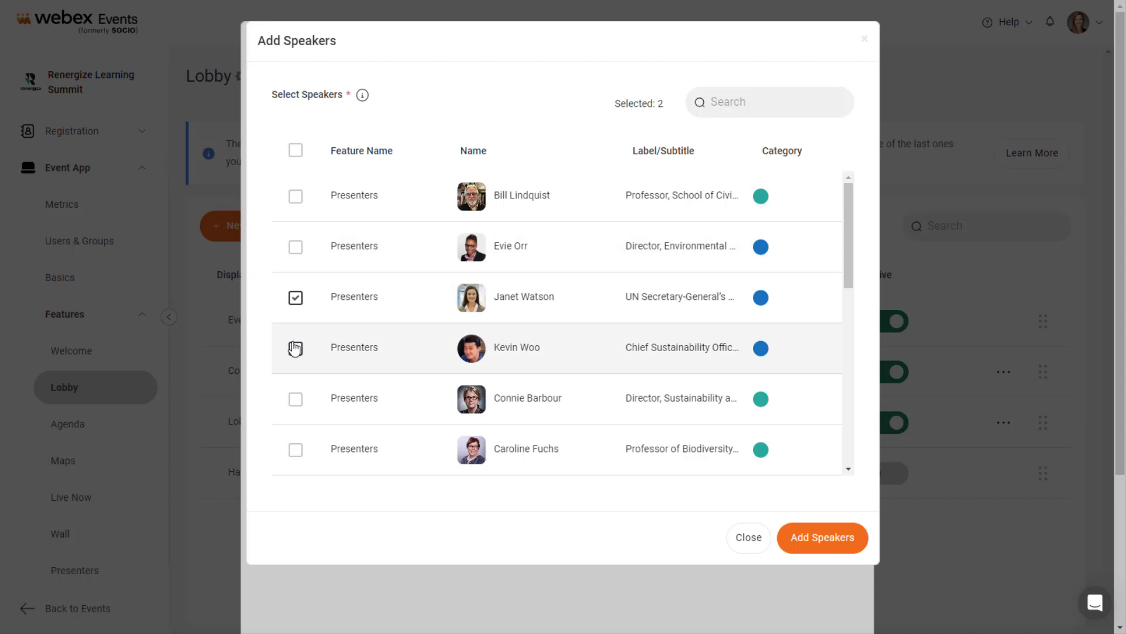
{"action": "left_click", "coordinate": [295, 348]}
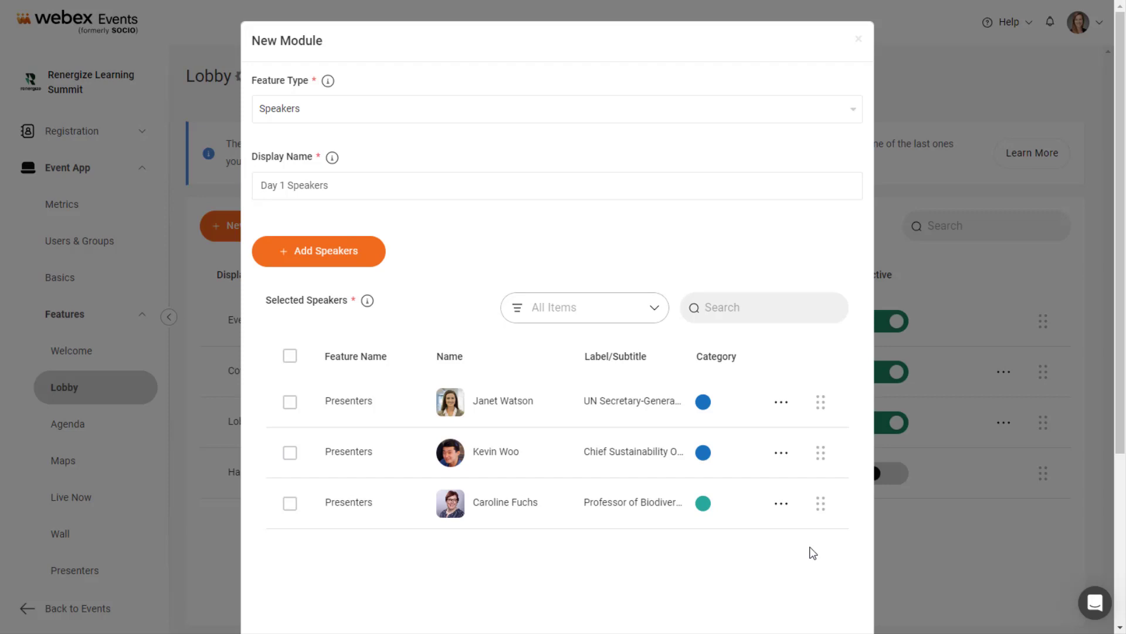
{"action": "mouse_move", "coordinate": [819, 476]}
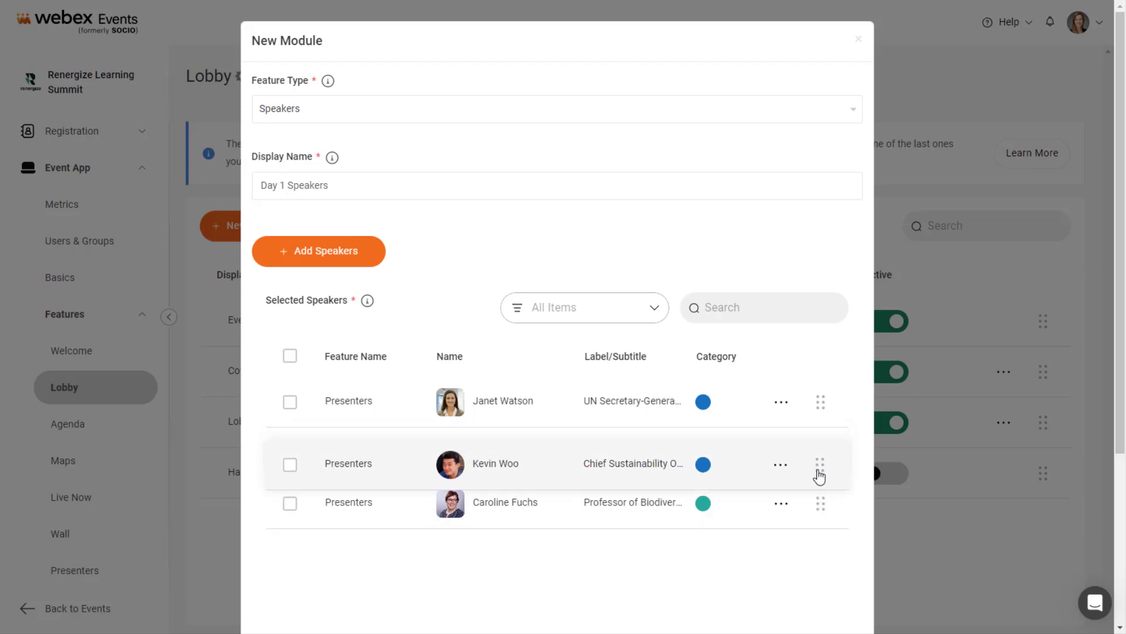
{"action": "left_click_drag", "start_coordinate": [820, 464], "coordinate": [819, 502]}
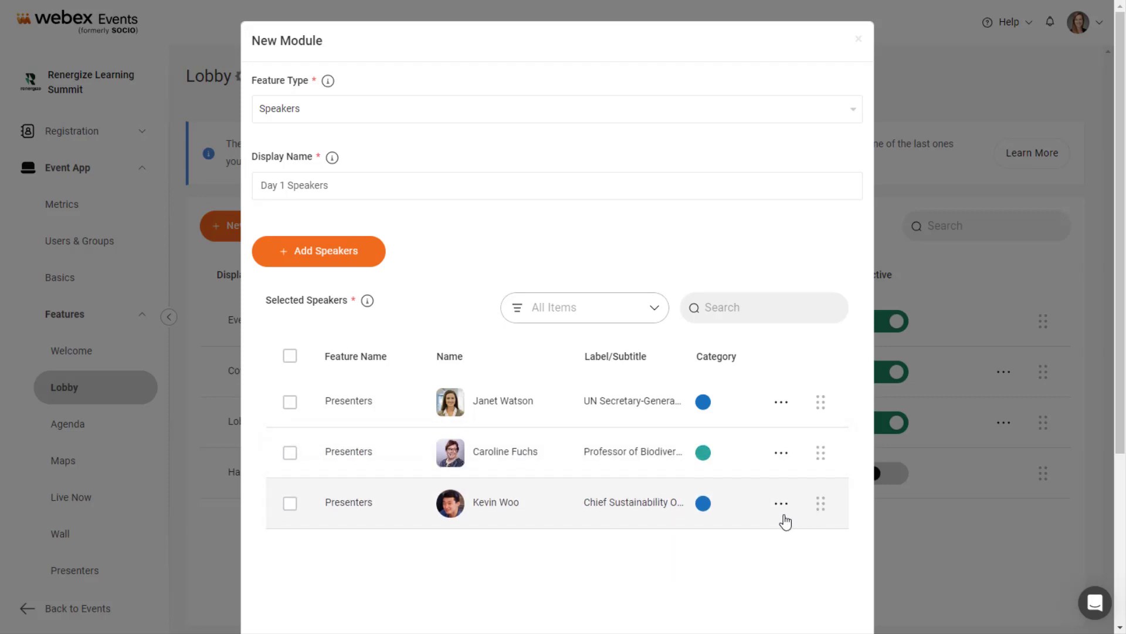
{"action": "left_click", "coordinate": [781, 503]}
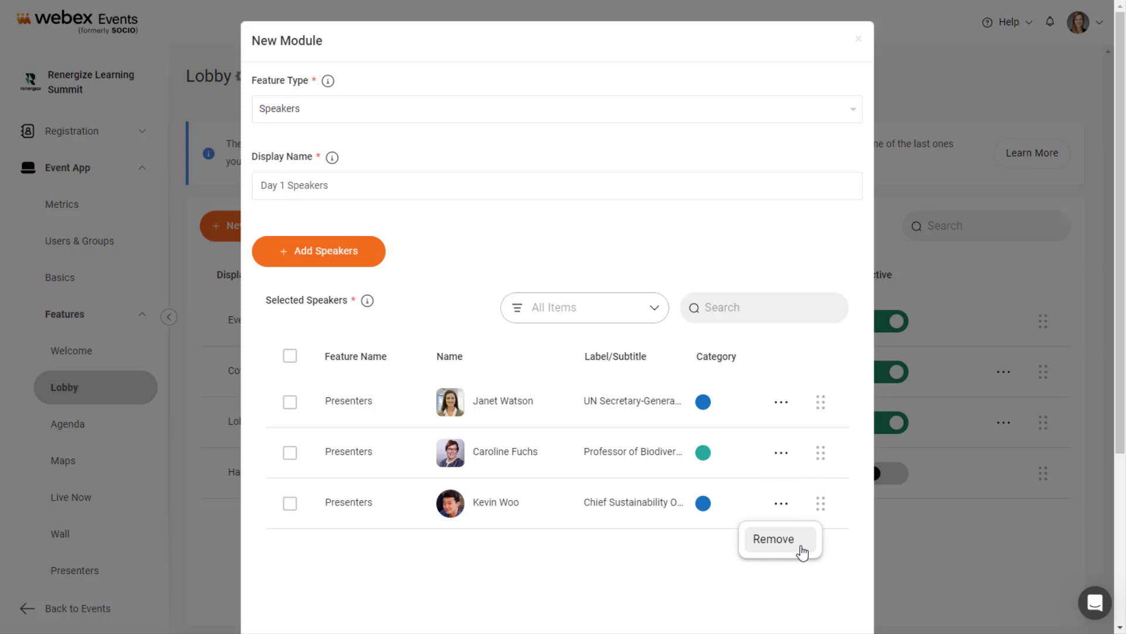
{"action": "scroll", "scroll_direction": "down", "scroll_amount": 3}
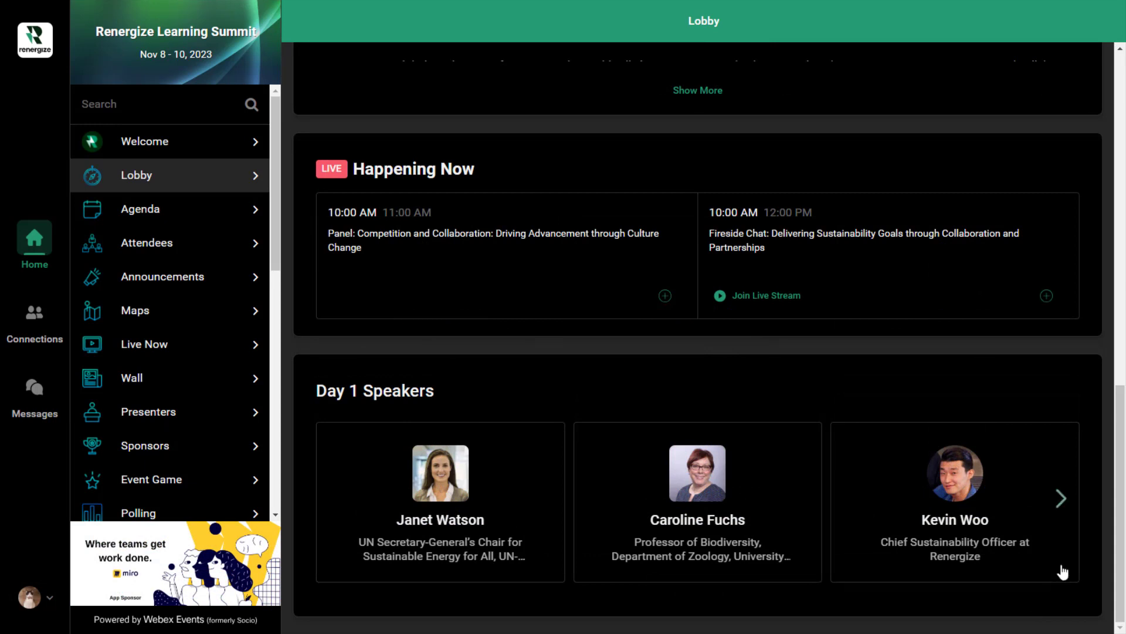
Choose Carousel View for Day 1 Speakers and save the module
{"action": "left_click", "coordinate": [1062, 498]}
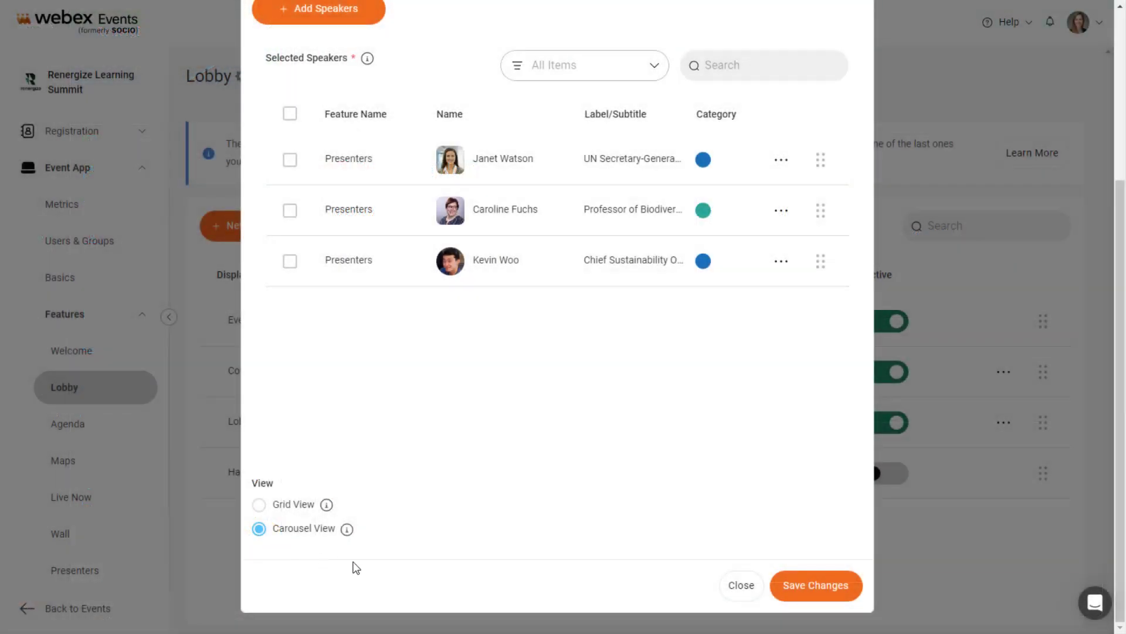
{"action": "left_click", "coordinate": [816, 585]}
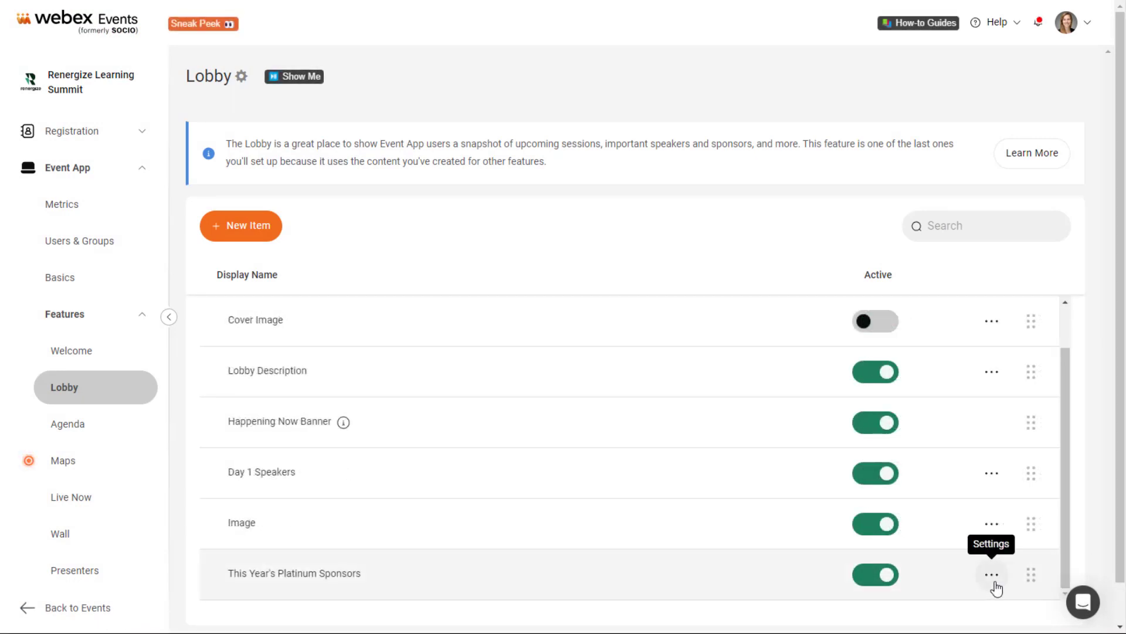
Remove the Image module from the Lobby list via its Settings menu
{"action": "left_click", "coordinate": [992, 574]}
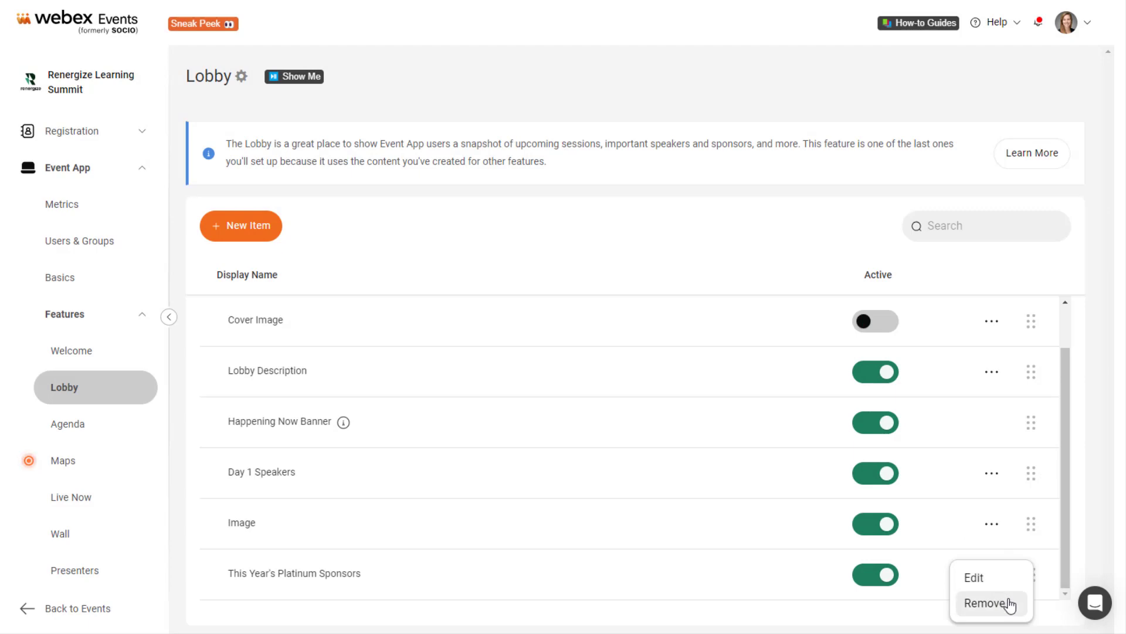
{"action": "left_click", "coordinate": [982, 602]}
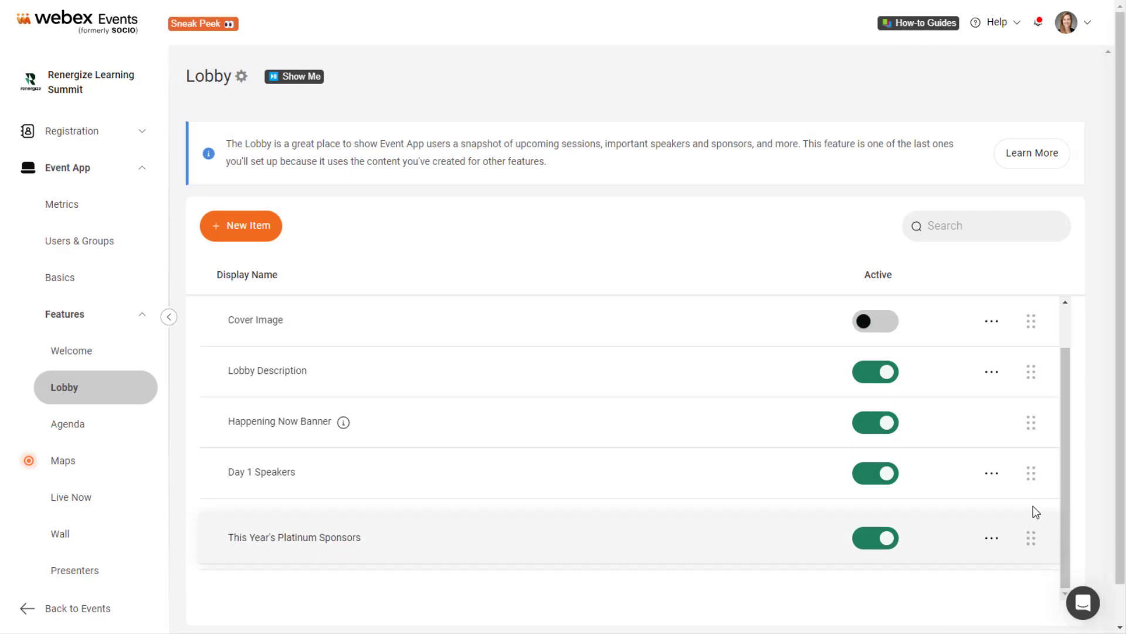